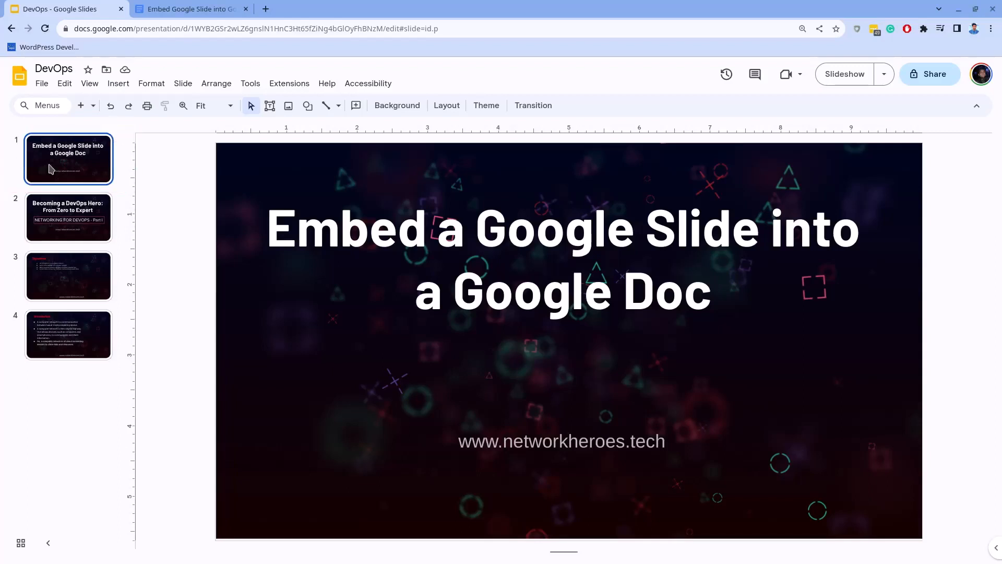
# Step: Copy the DevOps deck's title slide and bring the empty Google Doc back into view
pyautogui.click(190, 8)
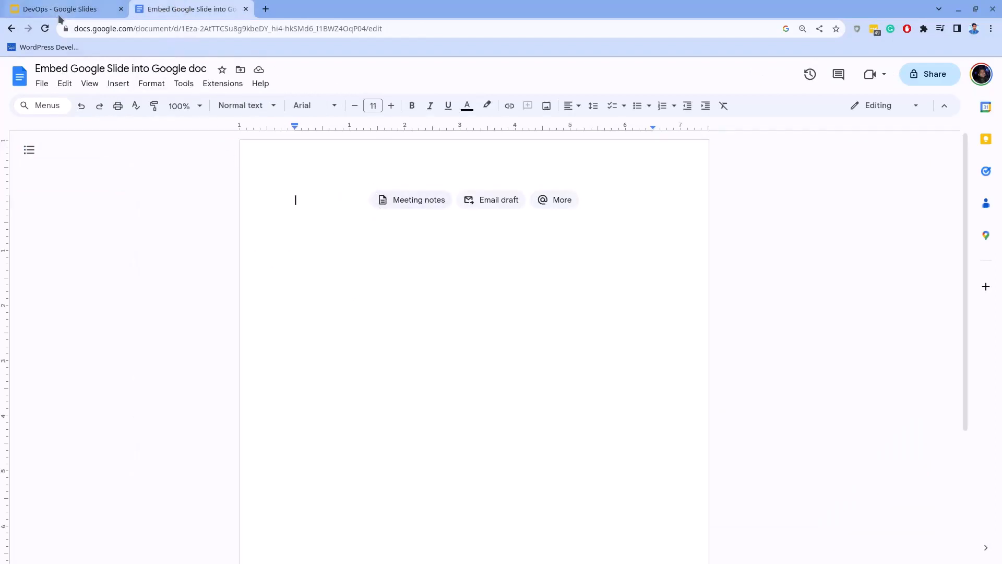
pyautogui.click(59, 9)
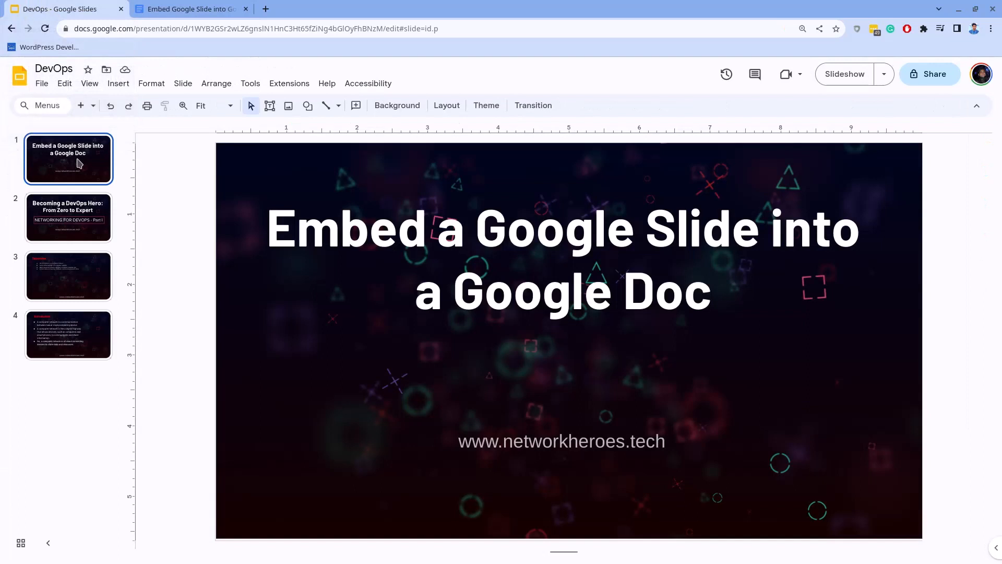
pyautogui.rightClick(77, 164)
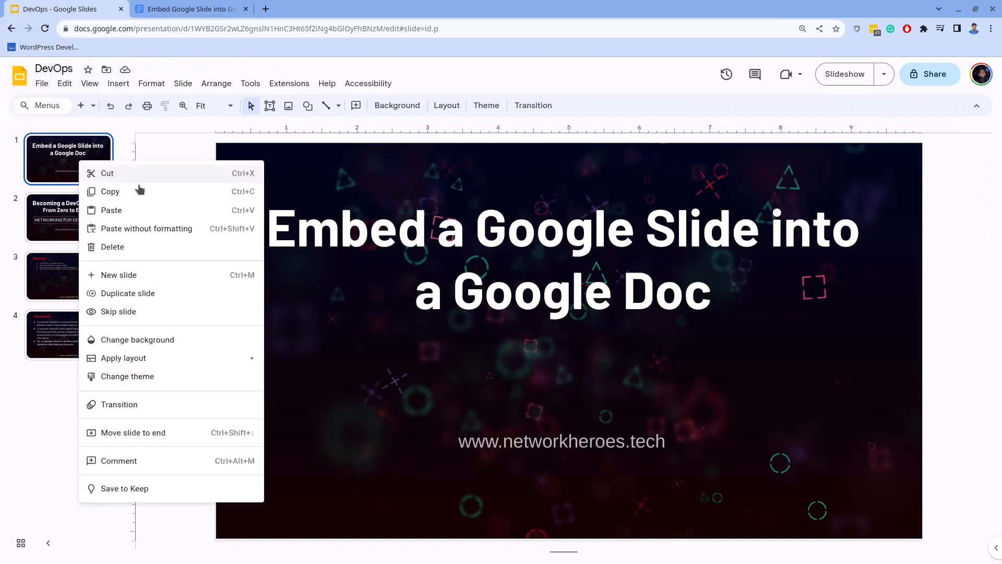
pyautogui.moveTo(153, 197)
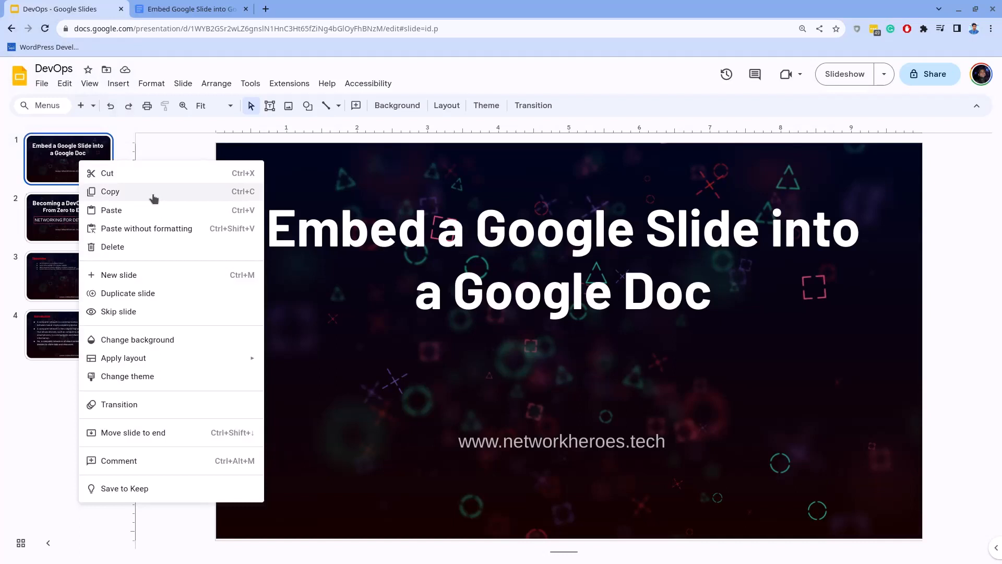
pyautogui.click(190, 9)
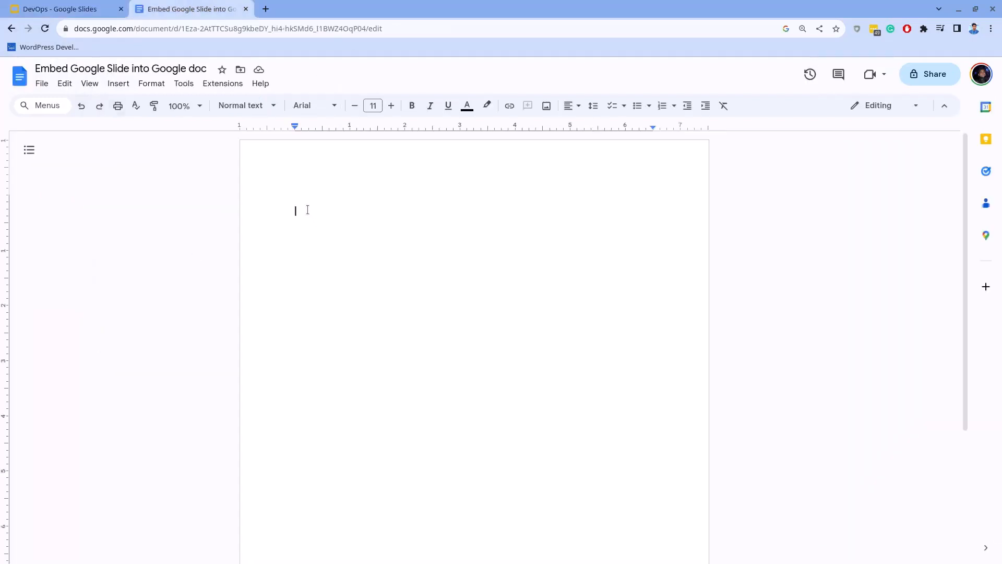
# Step: Paste the copied title slide into the blank document with Ctrl+V after dismissing the extension prompt
pyautogui.rightClick(297, 211)
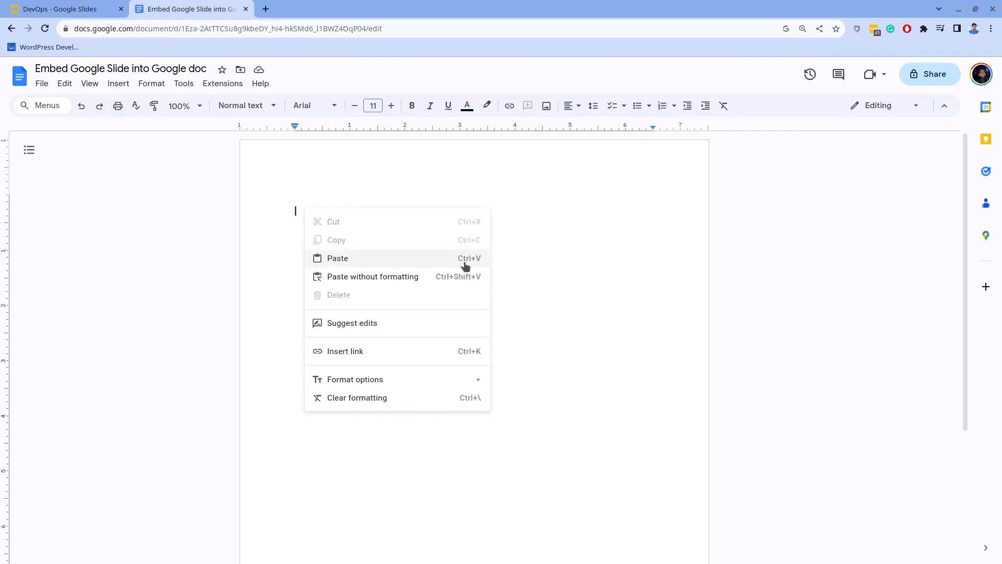
pyautogui.click(338, 258)
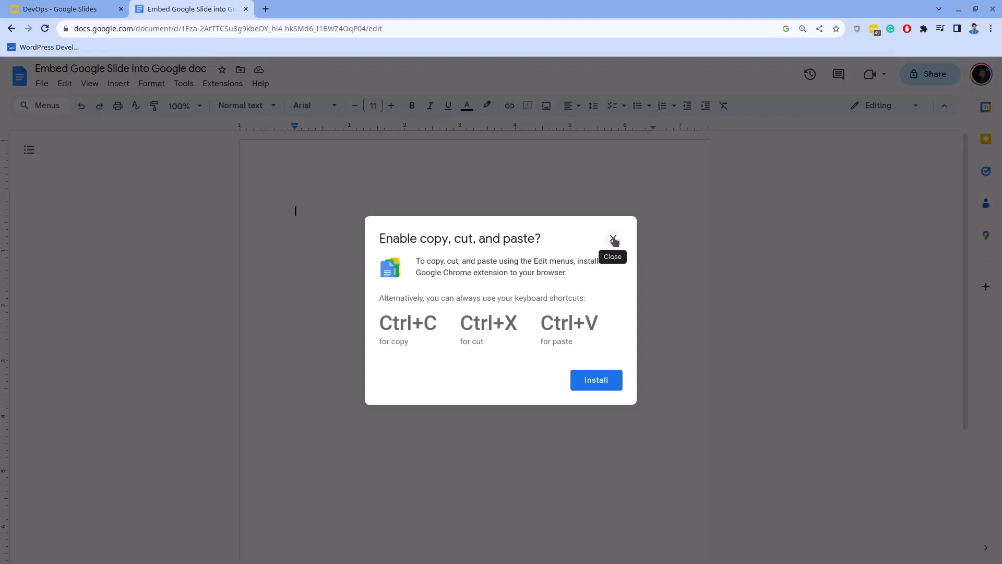
pyautogui.click(613, 240)
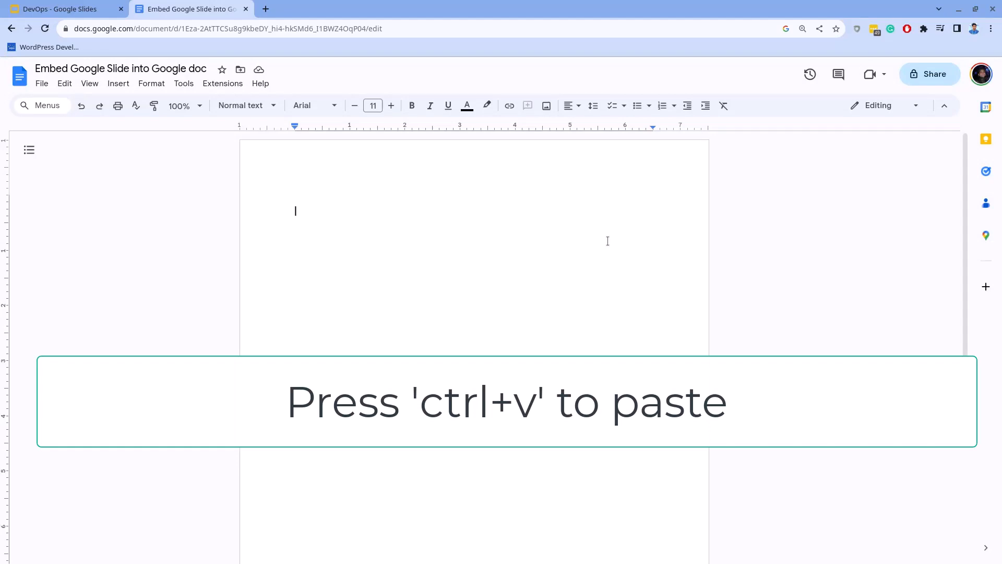
pyautogui.moveTo(435, 286)
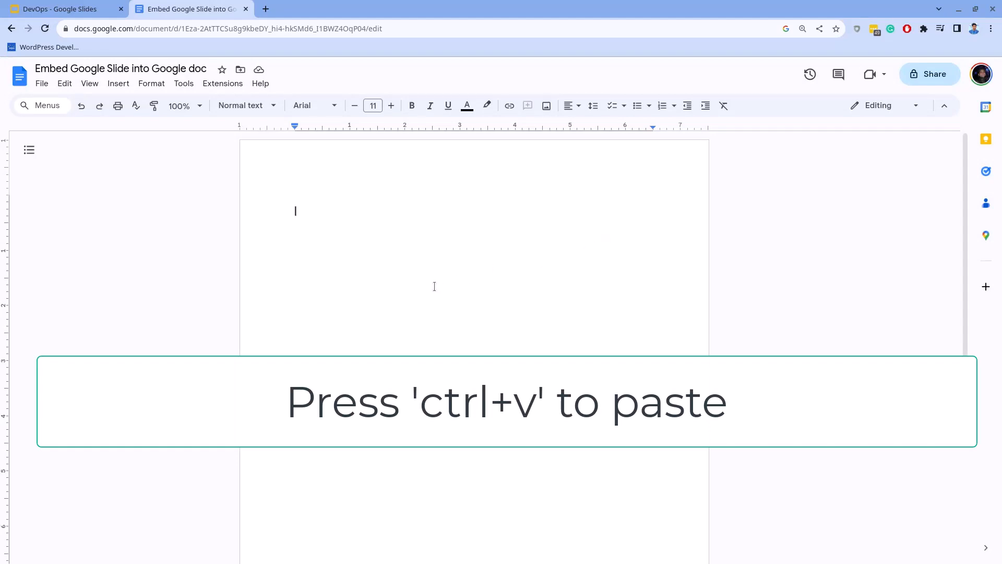
pyautogui.press('ctrl+v')
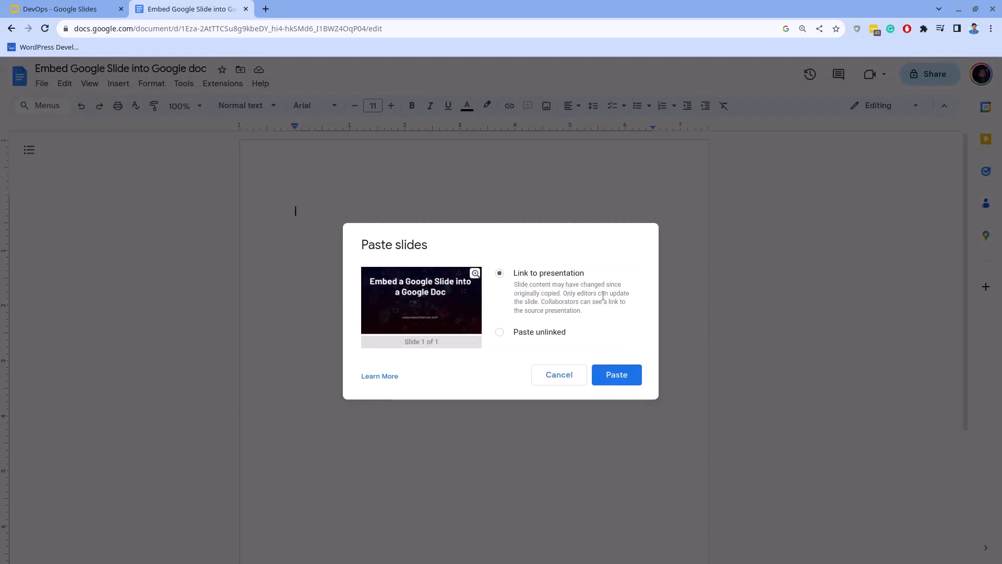
pyautogui.moveTo(616, 375)
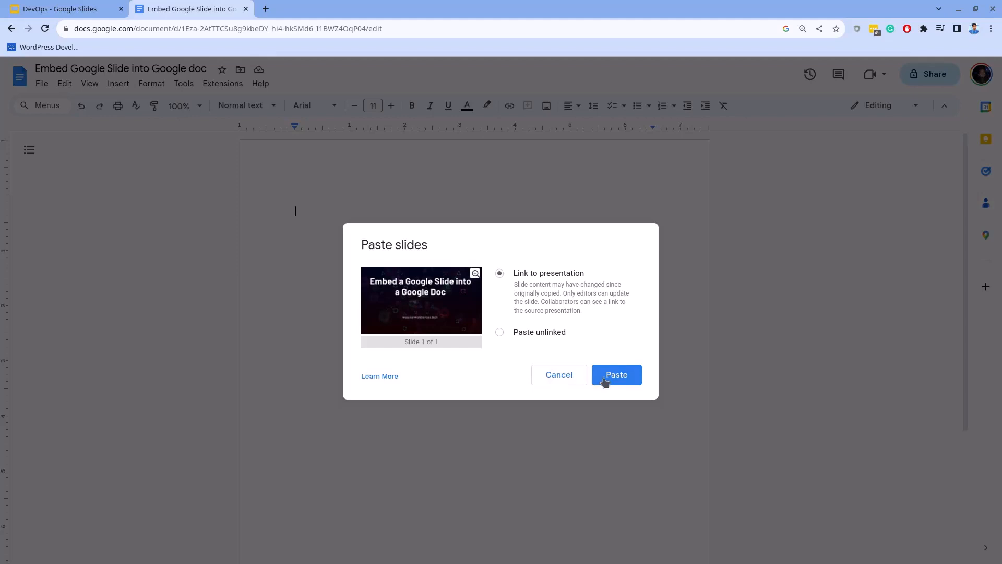
# Step: Paste the title slide linked to its presentation, then select the embedded slide
pyautogui.click(616, 375)
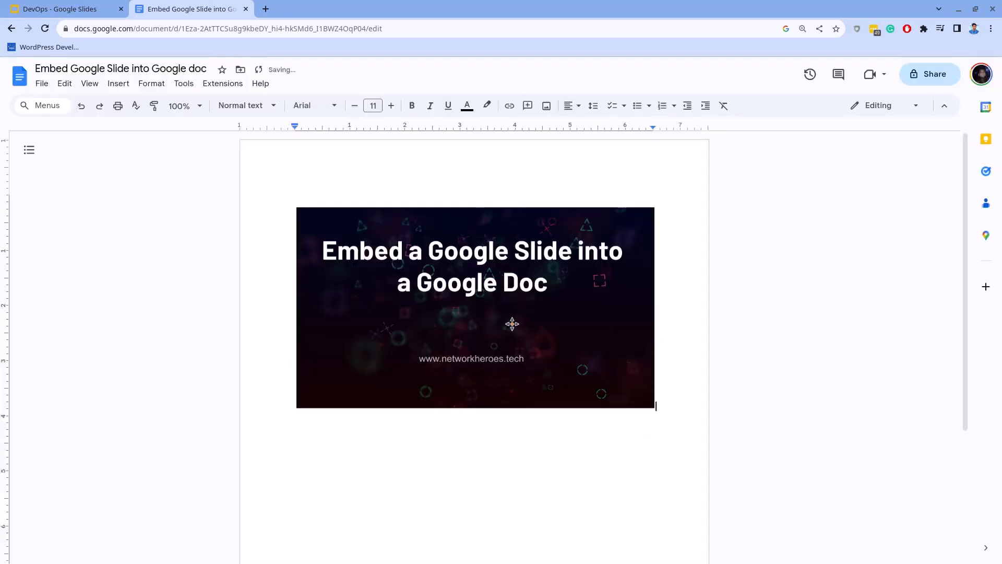
pyautogui.click(512, 324)
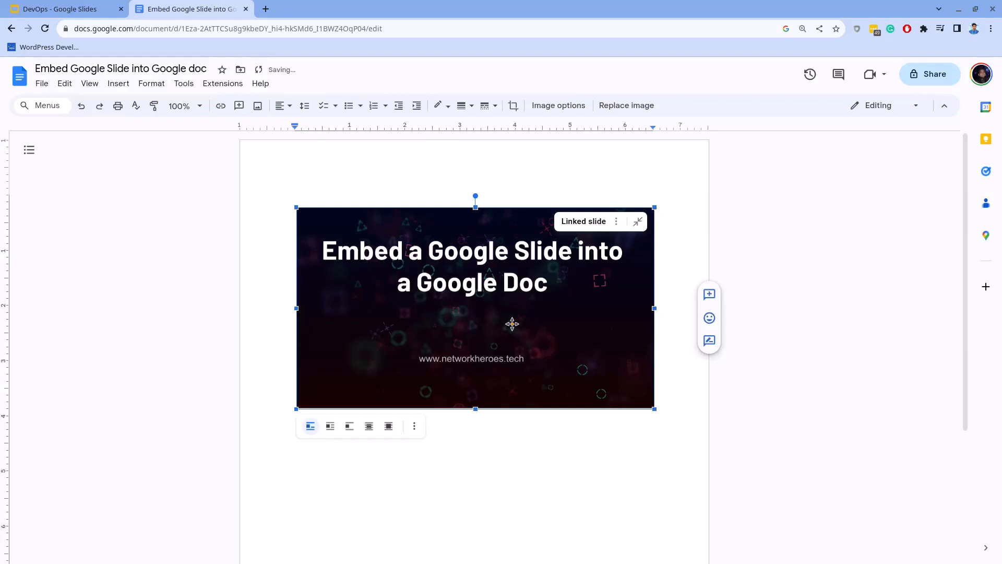
pyautogui.moveTo(280, 106)
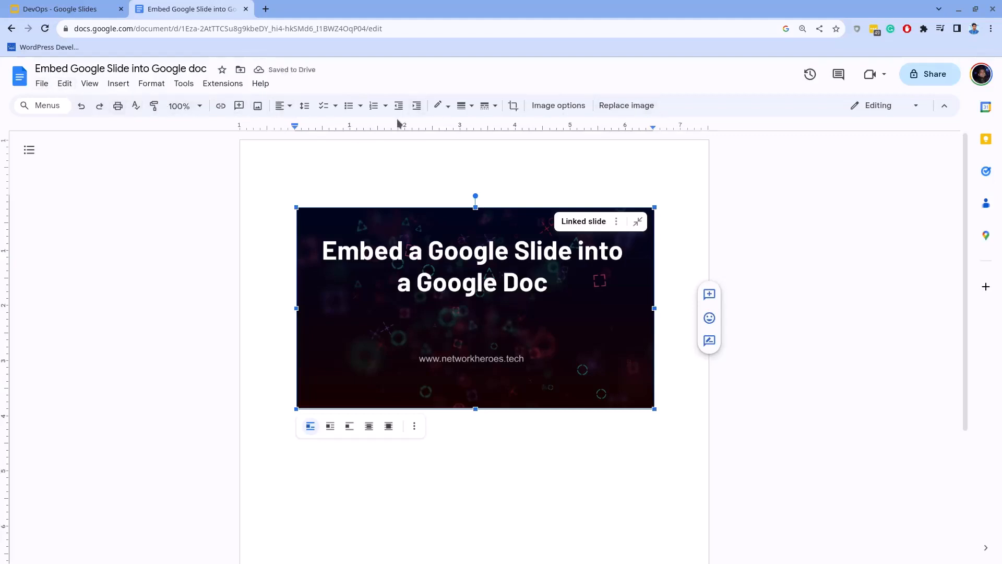
pyautogui.moveTo(571, 323)
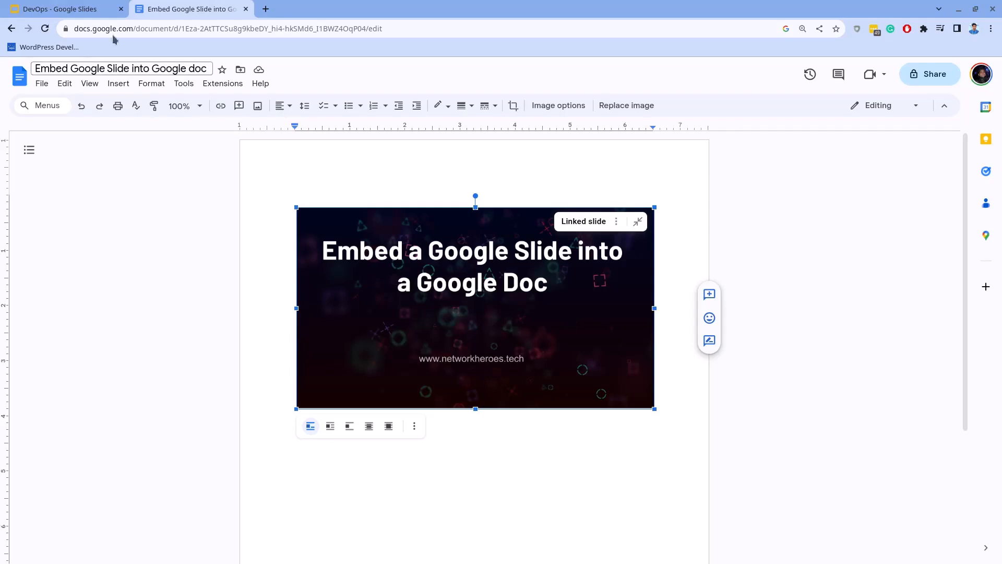
pyautogui.click(59, 9)
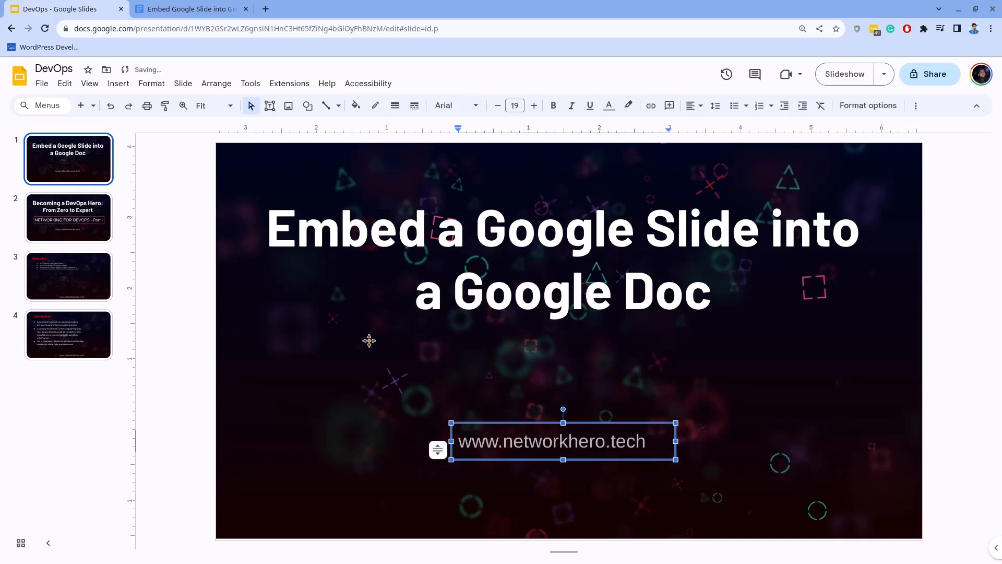
pyautogui.click(369, 340)
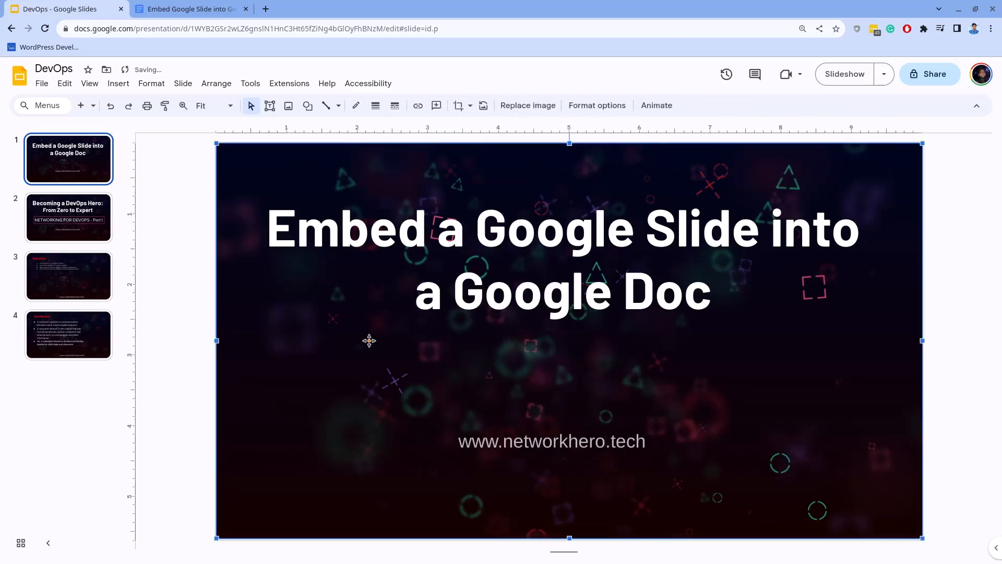
pyautogui.click(190, 8)
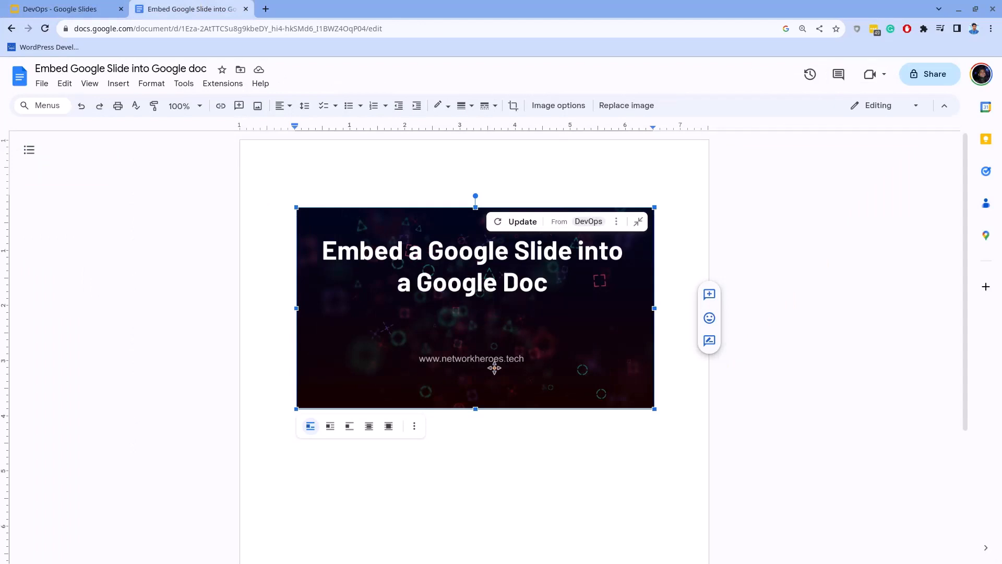
pyautogui.moveTo(522, 224)
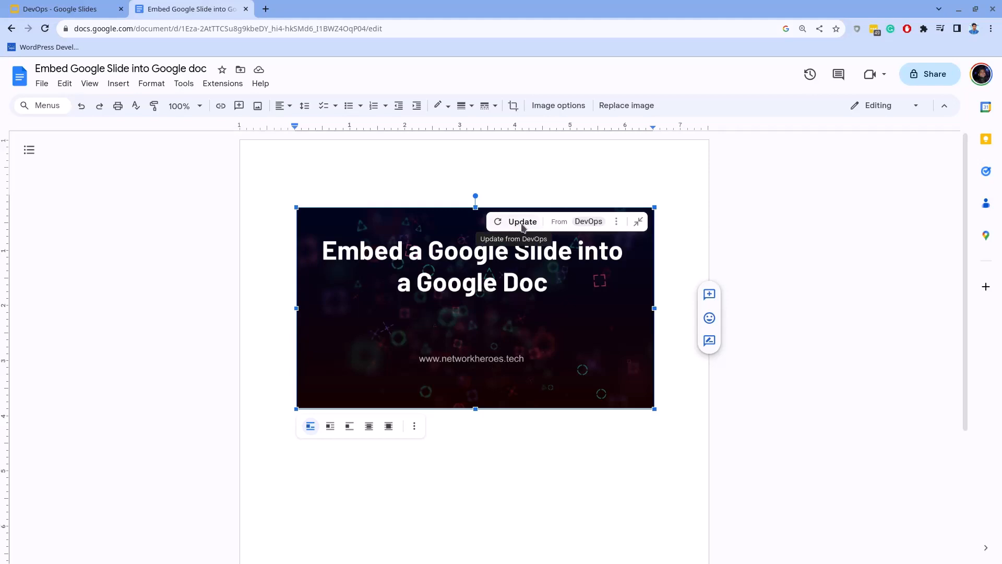
pyautogui.click(522, 221)
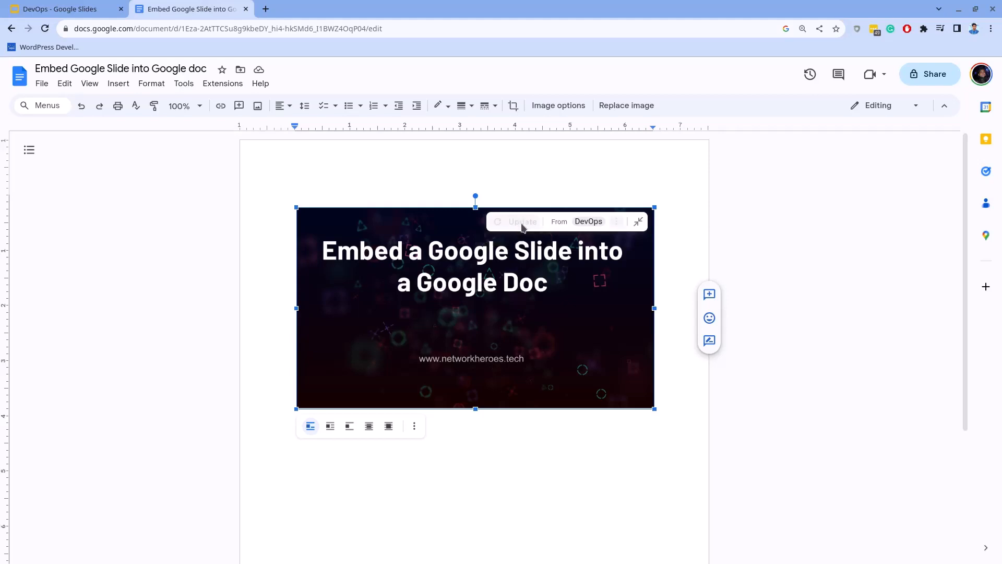
pyautogui.click(521, 222)
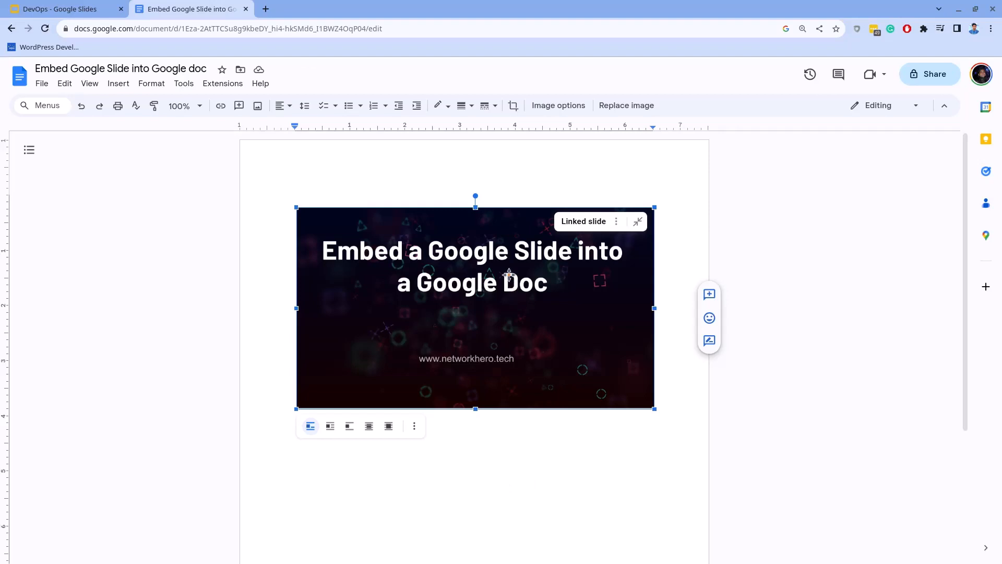
pyautogui.click(296, 189)
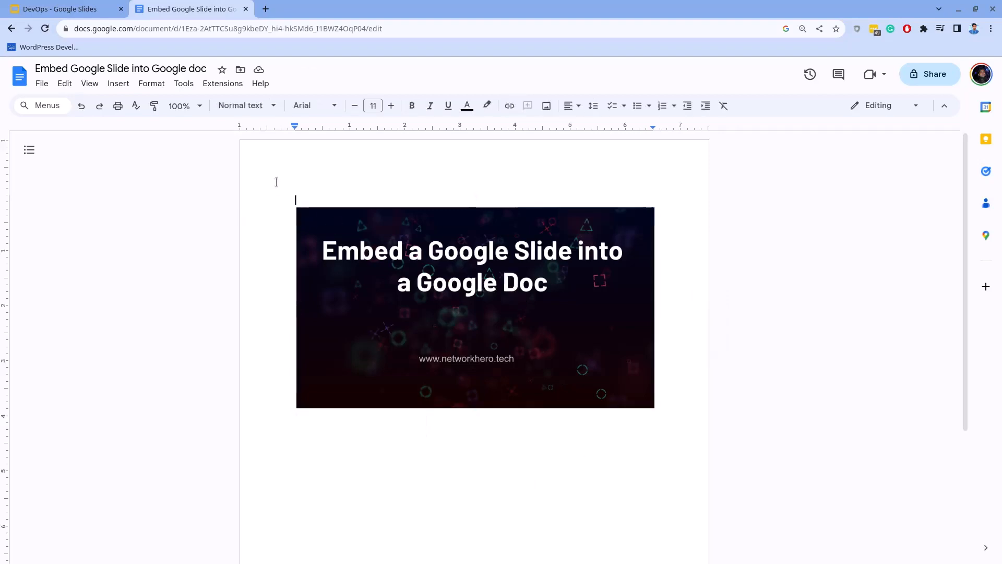
pyautogui.click(475, 310)
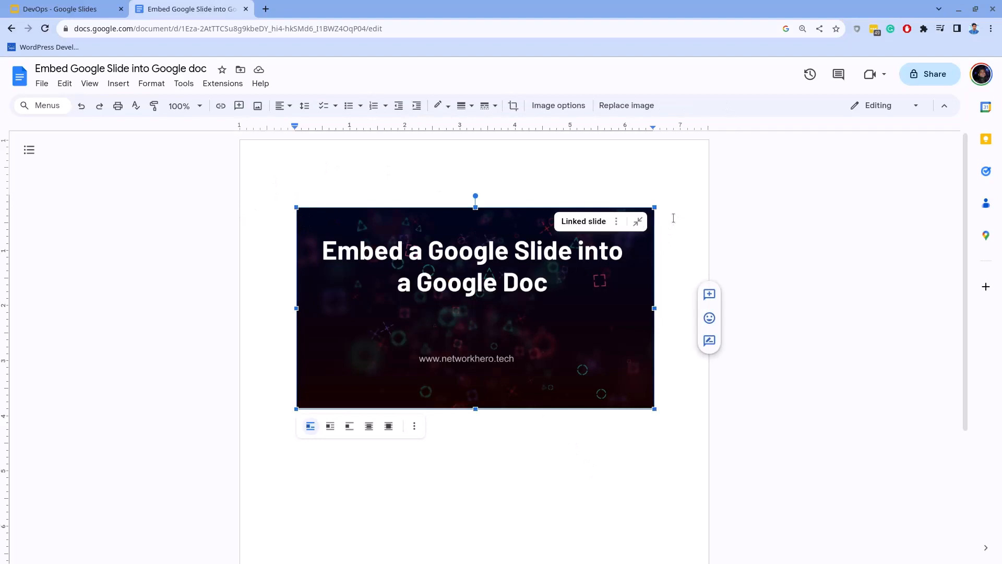
pyautogui.moveTo(623, 226)
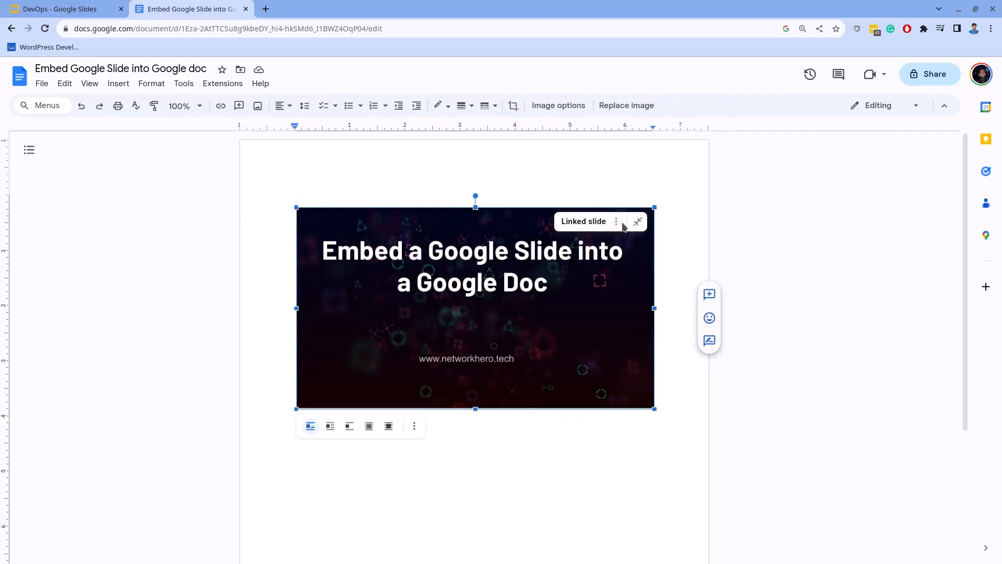
pyautogui.click(616, 221)
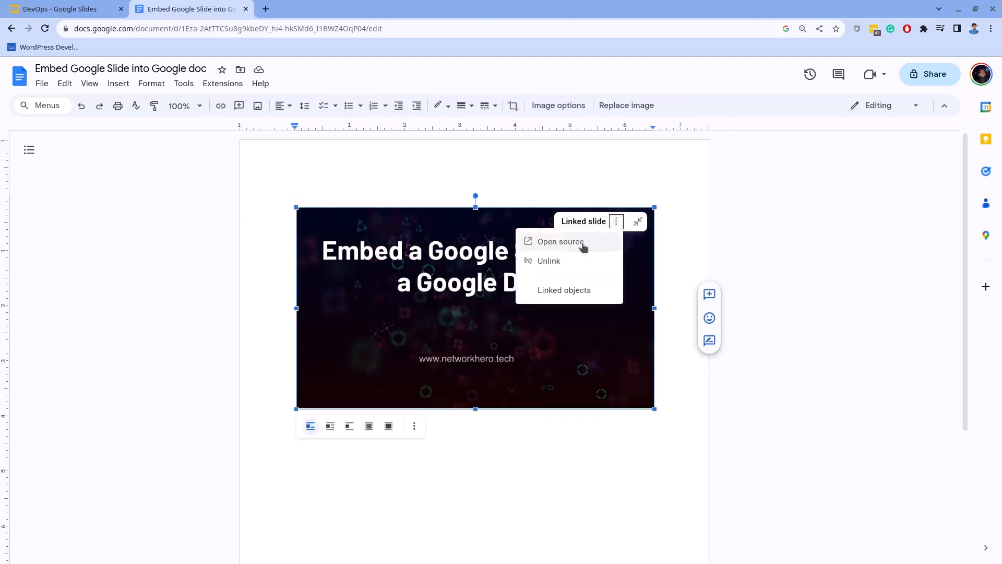
pyautogui.click(560, 241)
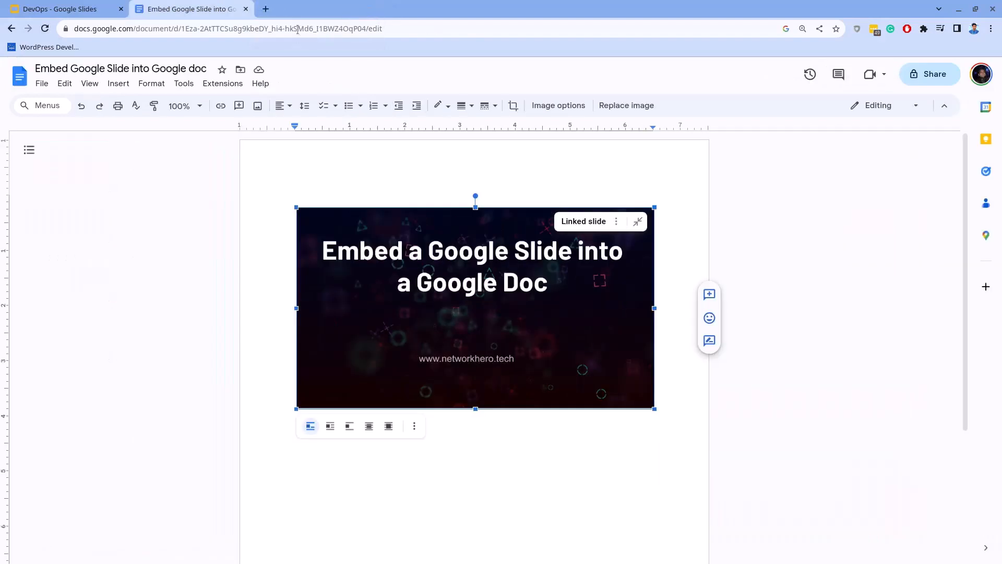
# Step: Select the footer address in the deck, then refresh the linked slide in the document
pyautogui.click(60, 9)
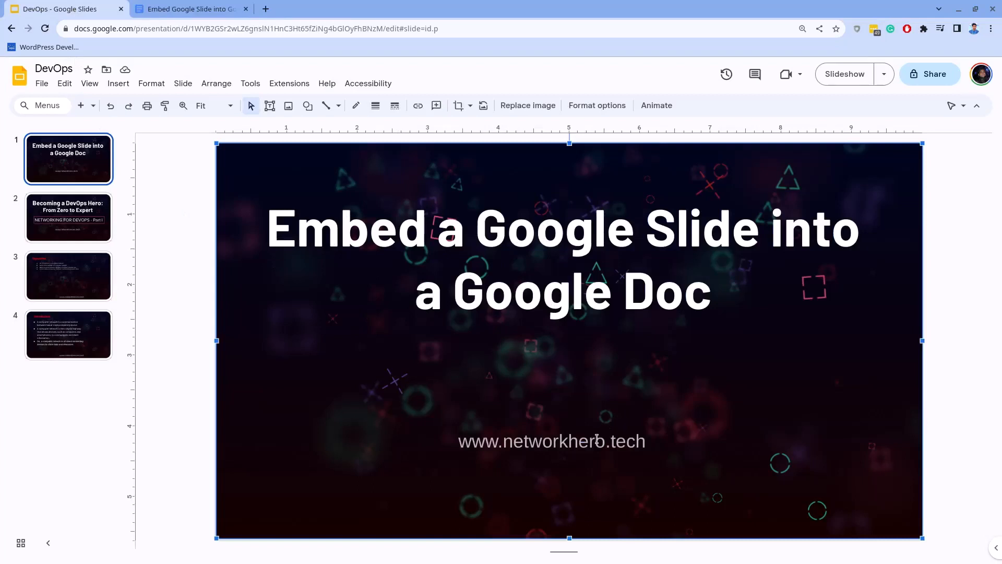
pyautogui.click(563, 441)
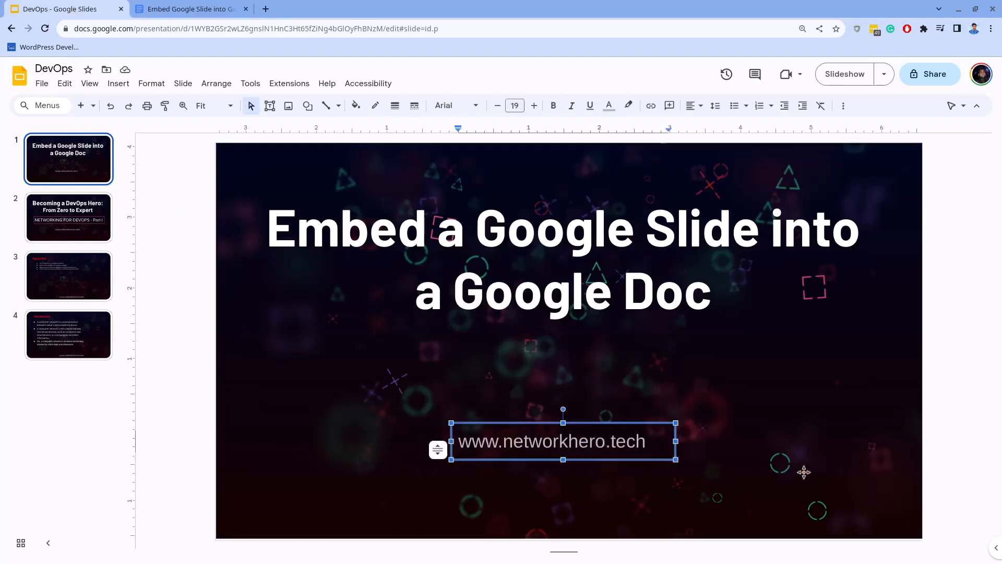
pyautogui.click(190, 9)
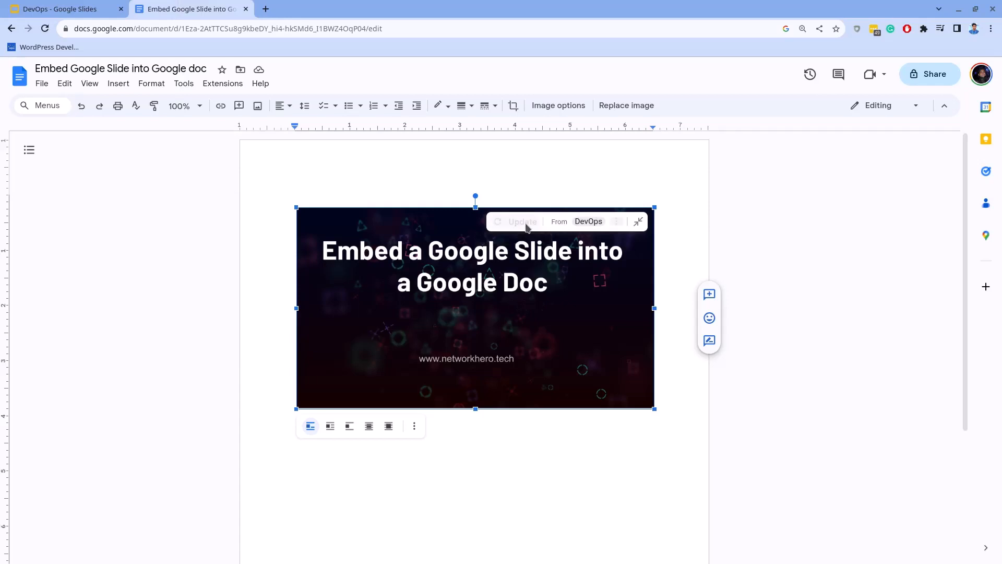
pyautogui.click(523, 221)
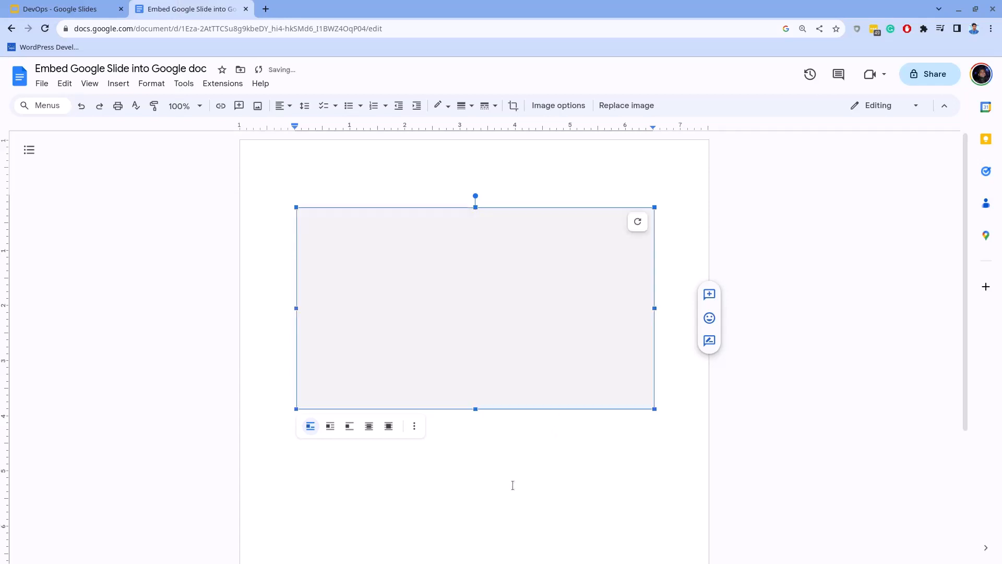